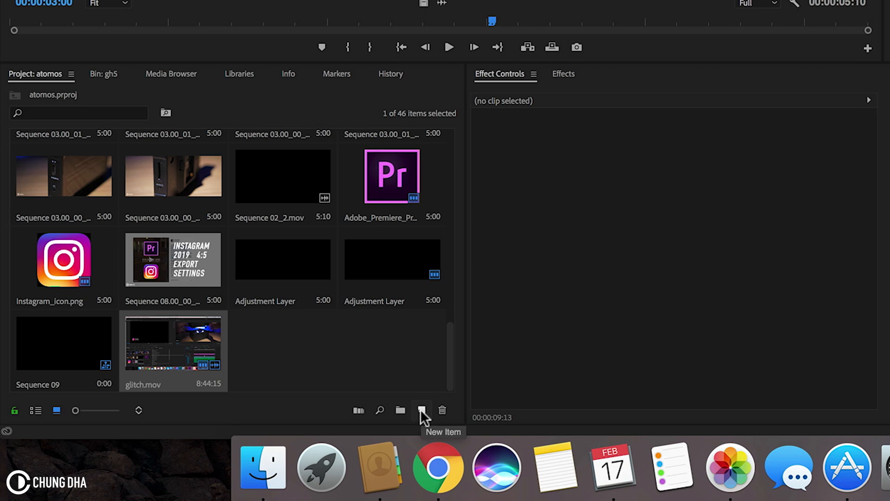
Create a new Adjustment Layer via New Item with default settings.
{"action": "left_click", "coordinate": [421, 410]}
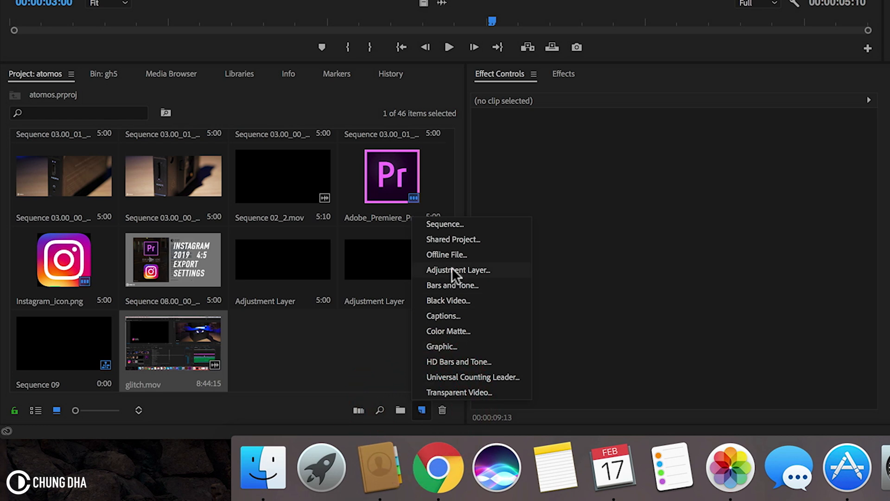
{"action": "left_click", "coordinate": [458, 270]}
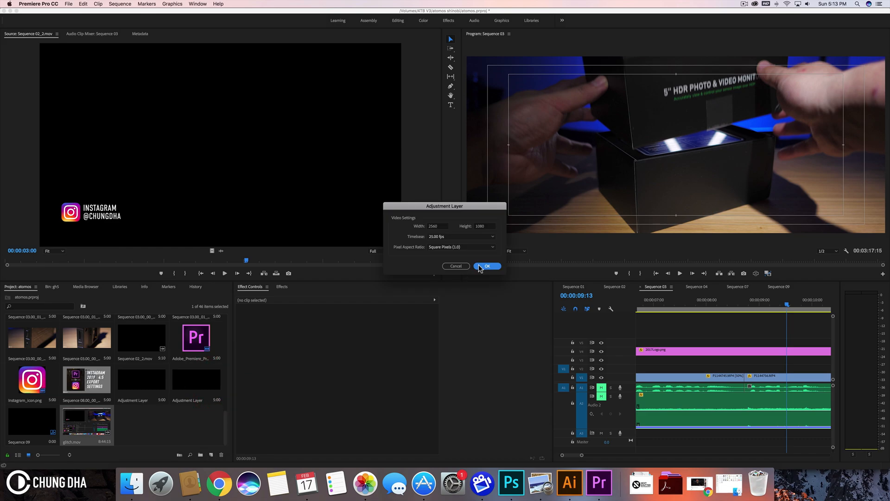
{"action": "left_click", "coordinate": [487, 265]}
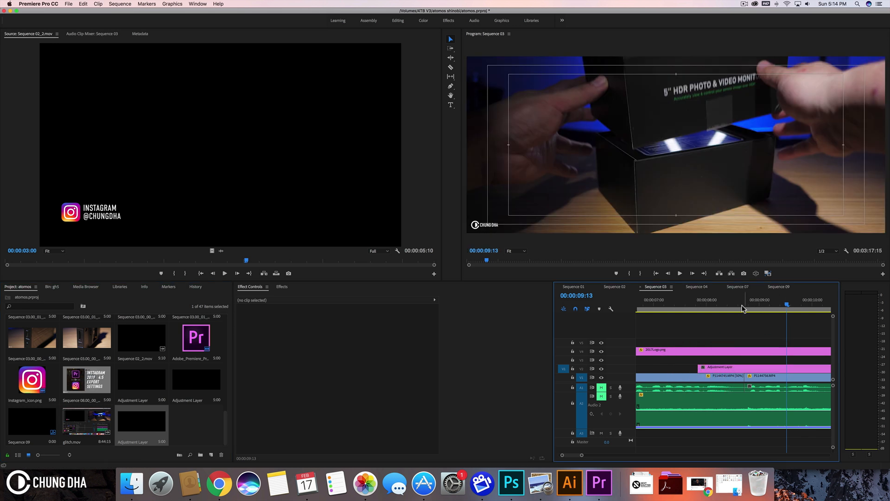
Trim the V3 adjustment layer to a few frames centred on the cut.
{"action": "left_click", "coordinate": [746, 310]}
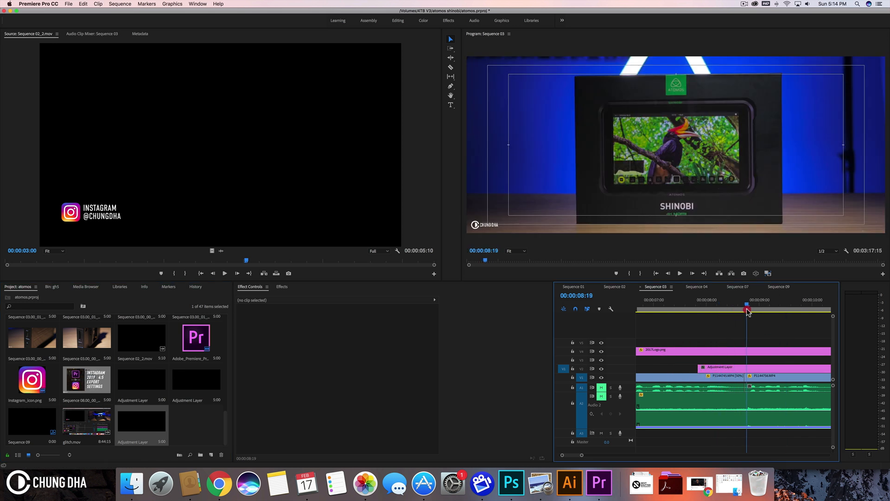
{"action": "left_click_drag", "start_coordinate": [748, 312], "coordinate": [728, 311]}
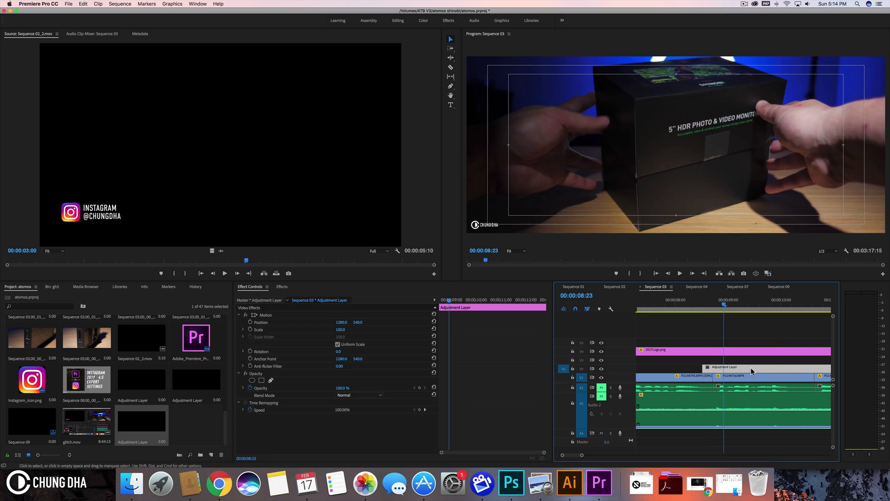
{"action": "left_click", "coordinate": [751, 369]}
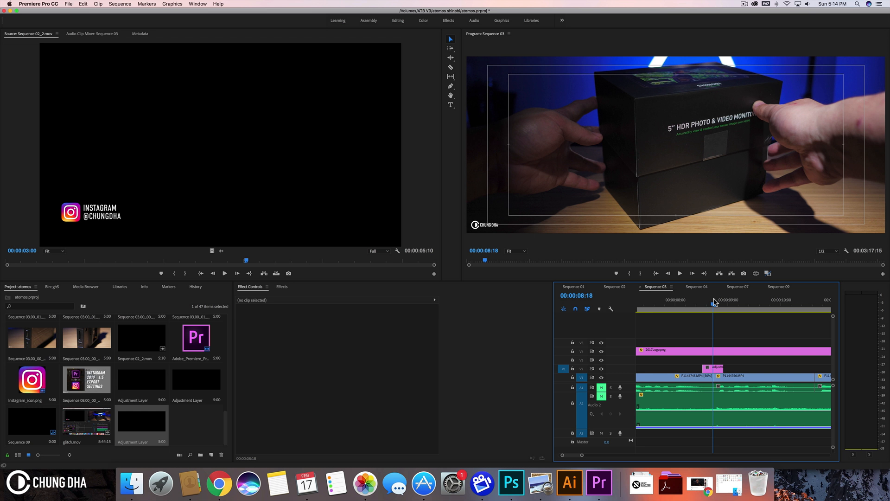
{"action": "mouse_move", "coordinate": [648, 288]}
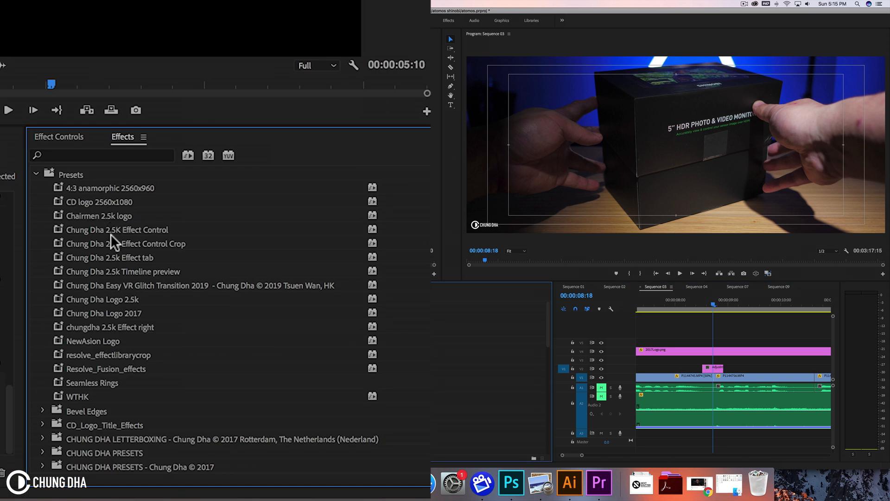
{"action": "mouse_move", "coordinate": [125, 288]}
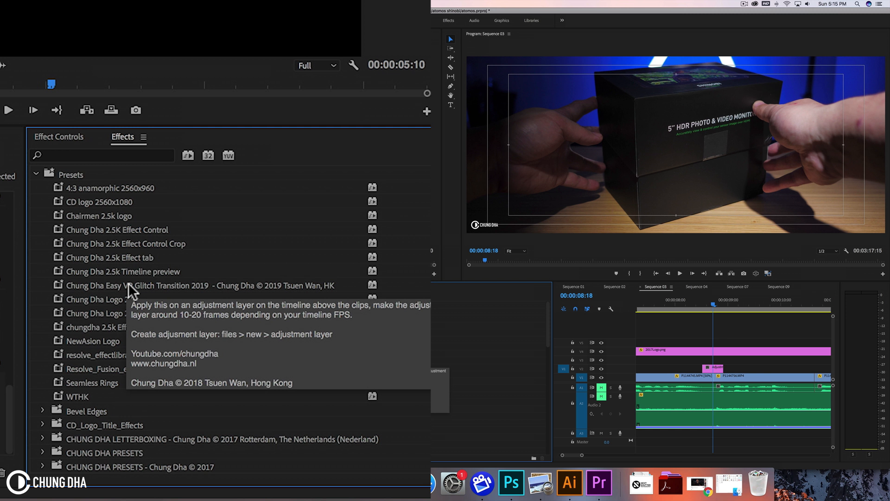
Drag VR Chromatic Aberrations from Immersive Video onto the adjustment layer.
{"action": "scroll", "scroll_direction": "down", "scroll_amount": 3}
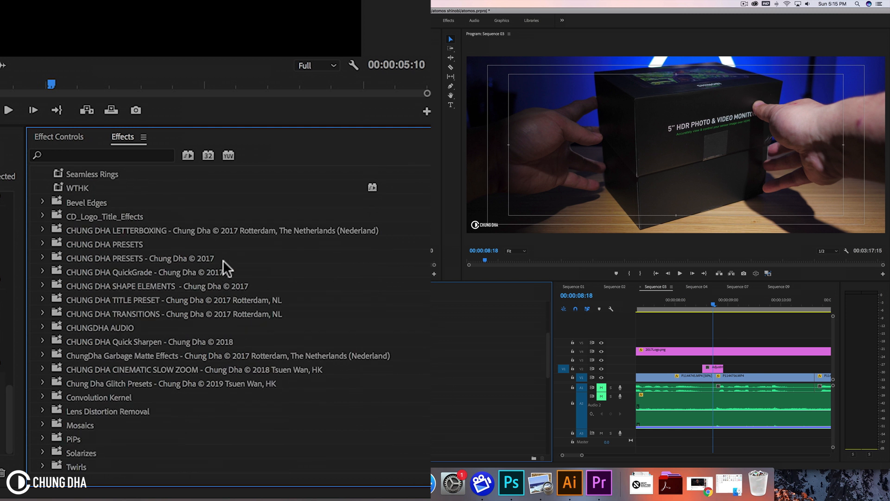
{"action": "scroll", "scroll_direction": "down", "scroll_amount": 3}
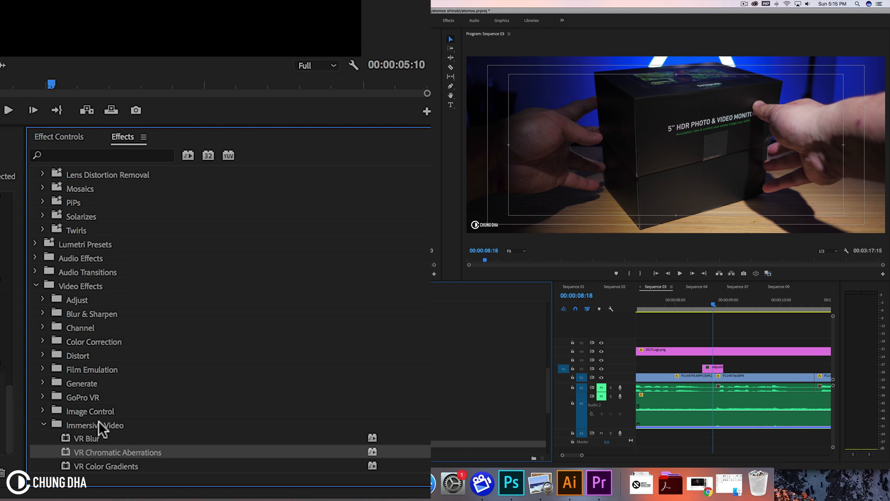
{"action": "scroll", "scroll_direction": "down", "scroll_amount": 3}
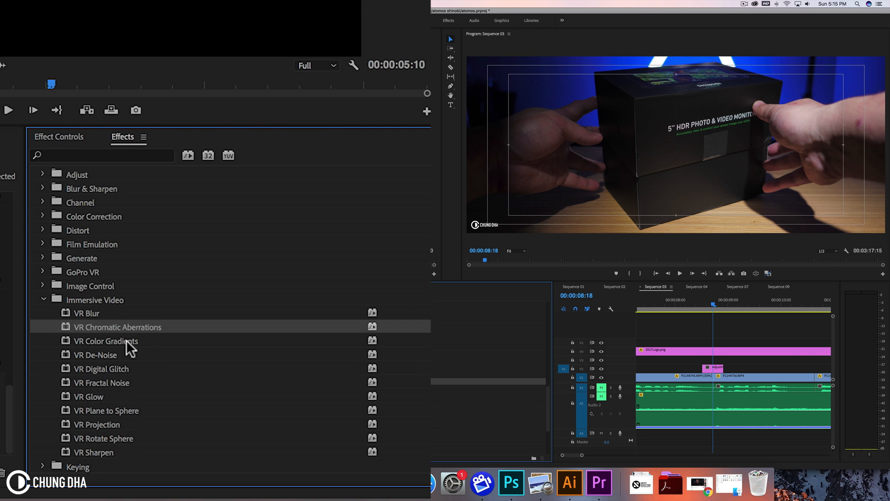
{"action": "mouse_move", "coordinate": [134, 334]}
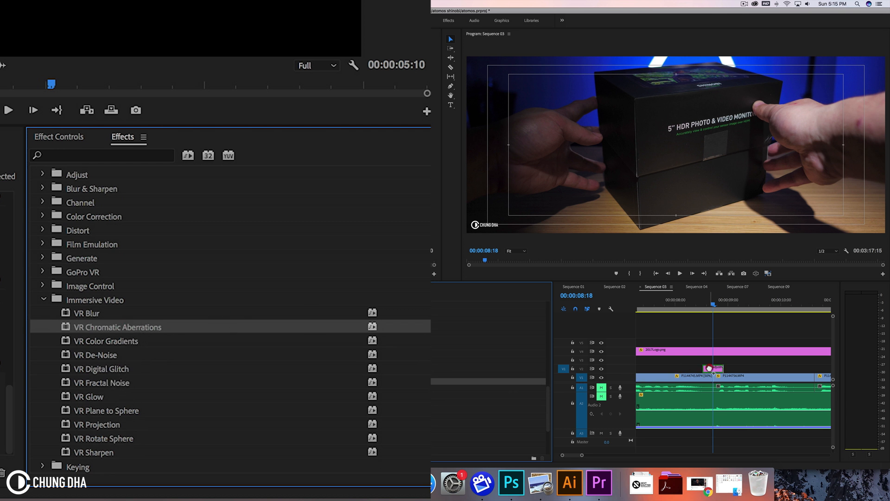
{"action": "left_click_drag", "start_coordinate": [118, 326], "coordinate": [712, 368]}
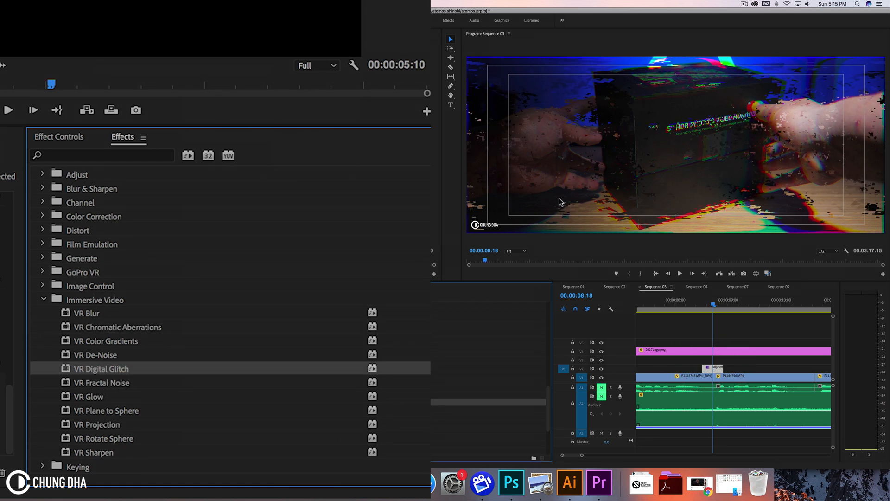
{"action": "mouse_move", "coordinate": [103, 222]}
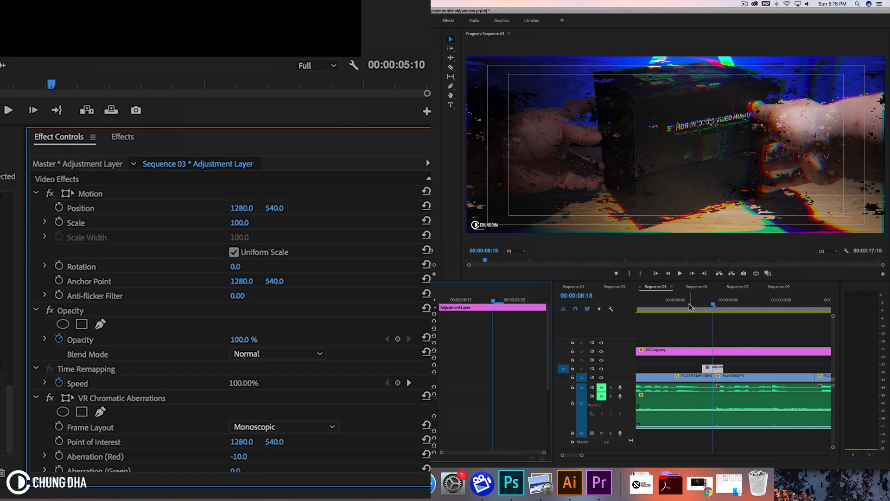
Set VR Chromatic Aberrations to Aberration (Red) -20.0 and Aberration (Blue) 20.0.
{"action": "left_click", "coordinate": [714, 310]}
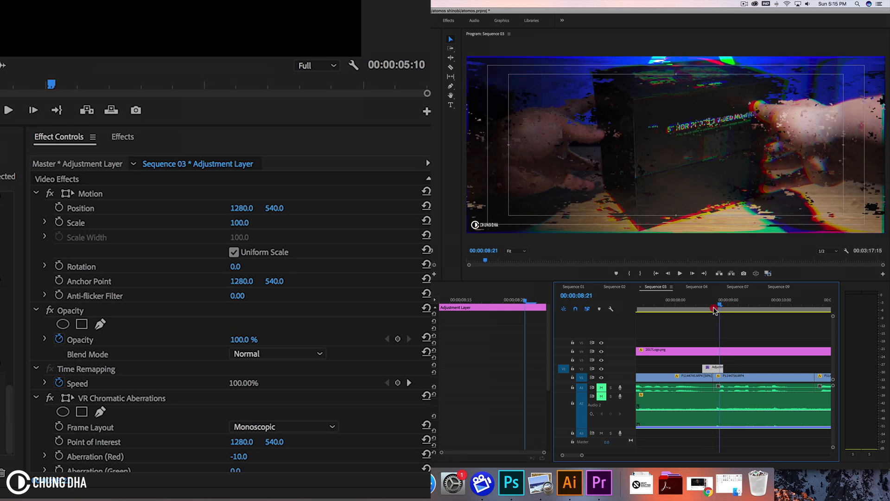
{"action": "left_click", "coordinate": [709, 310]}
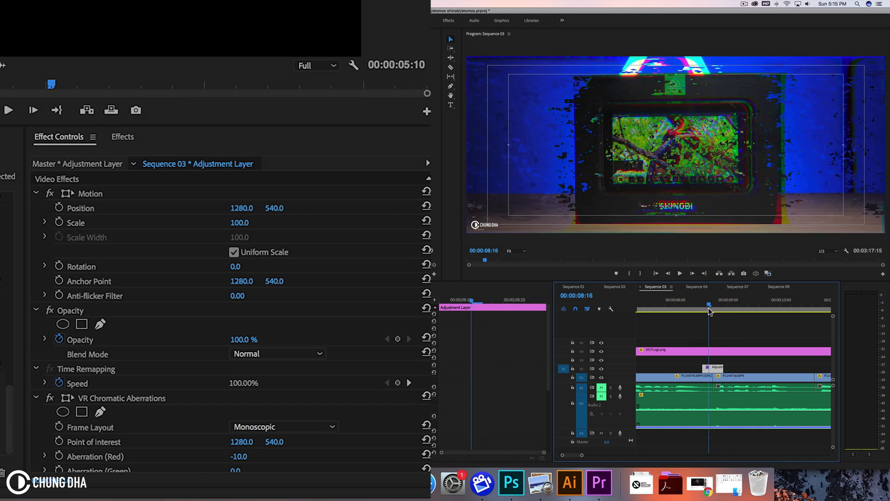
{"action": "scroll", "scroll_direction": "down", "scroll_amount": 3}
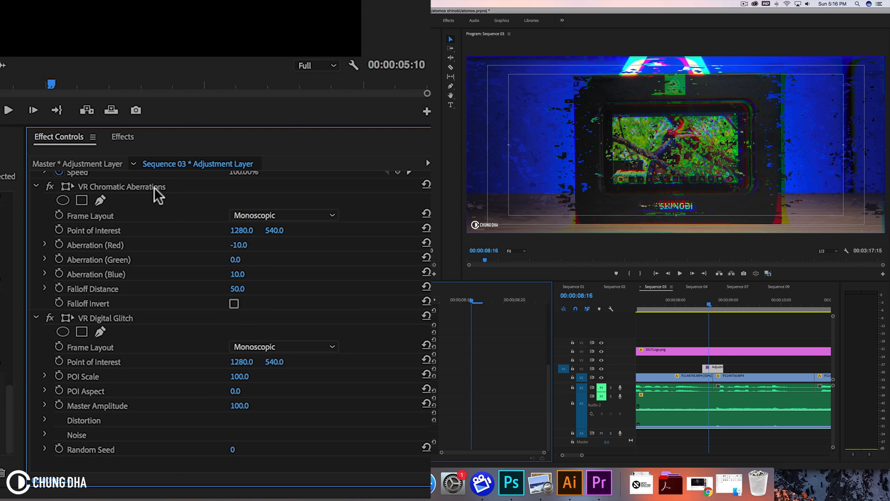
{"action": "mouse_move", "coordinate": [116, 246]}
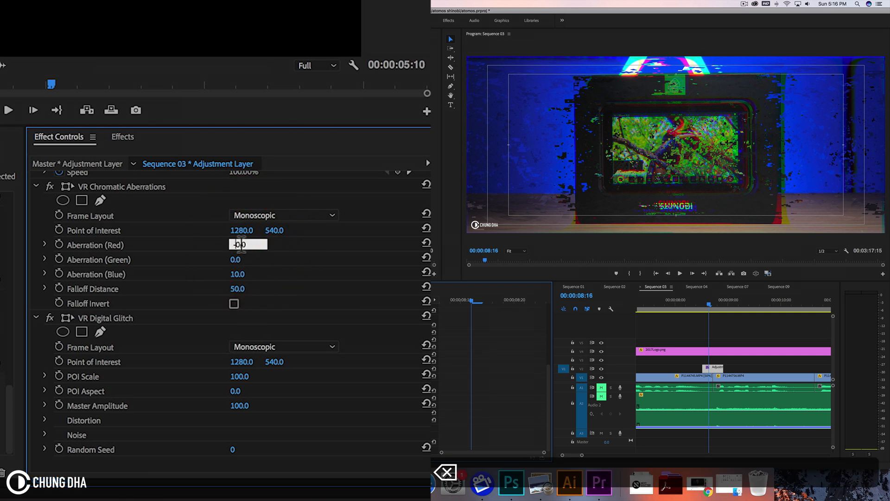
{"action": "type", "text": "-20.0"}
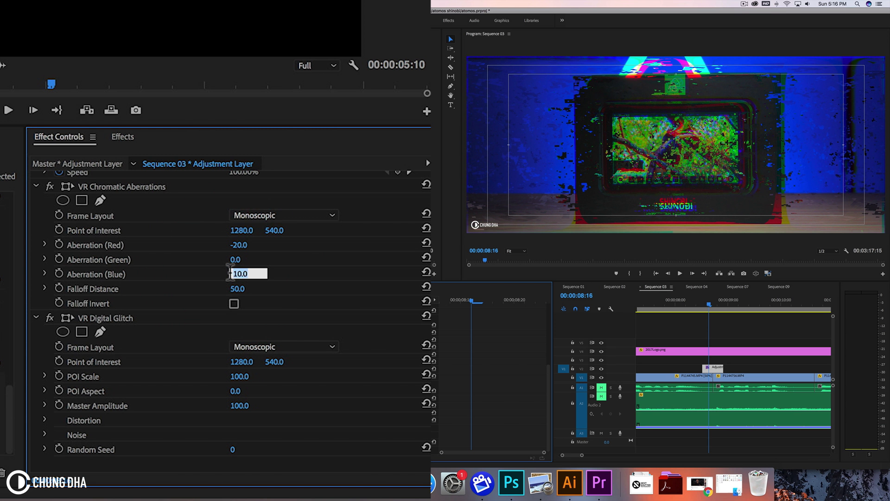
{"action": "type", "text": "20.0"}
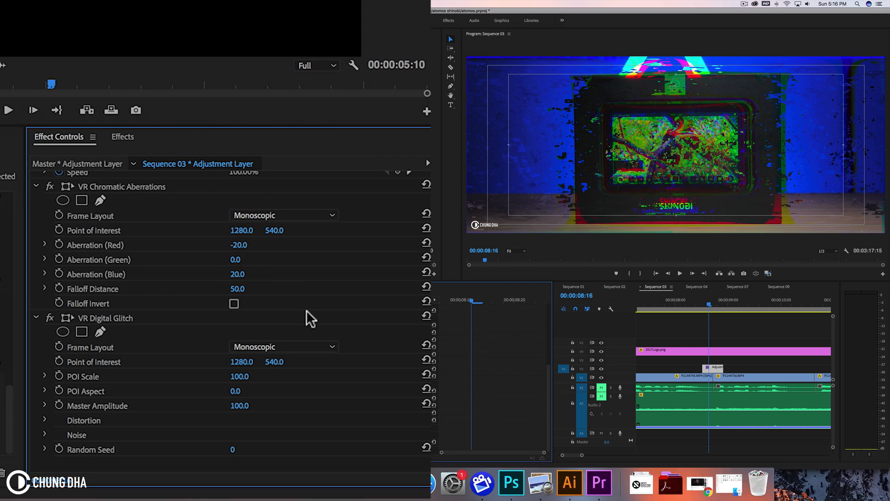
{"action": "mouse_move", "coordinate": [158, 388]}
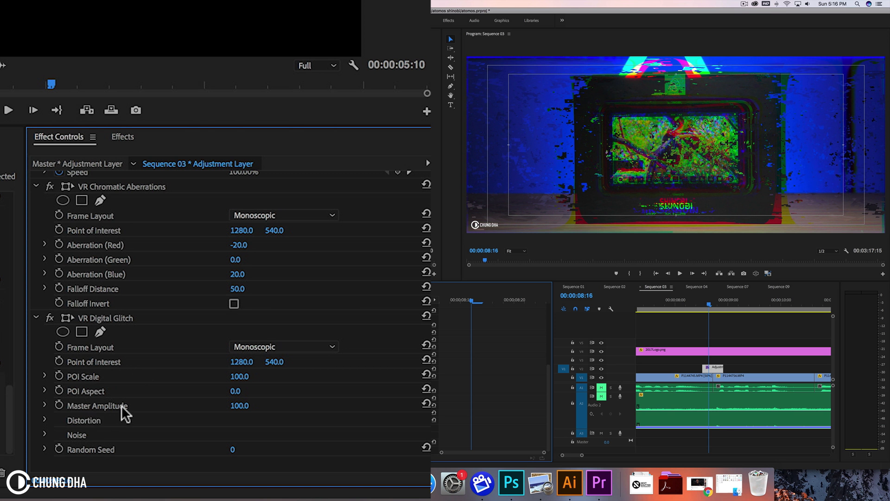
{"action": "mouse_move", "coordinate": [465, 302]}
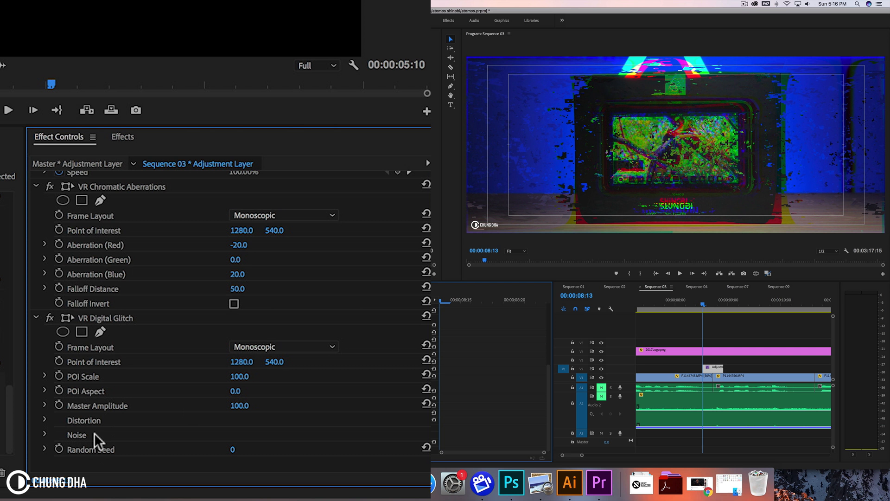
Keyframe VR Digital Glitch Master Amplitude starting at 0 and reveal its property graph.
{"action": "double_click", "coordinate": [239, 406]}
{"action": "type", "text": "0"}
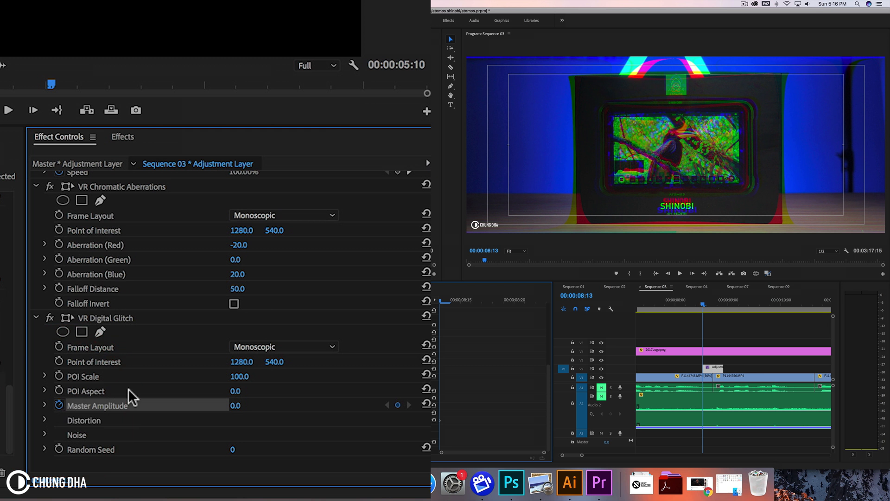
{"action": "left_click", "coordinate": [705, 325]}
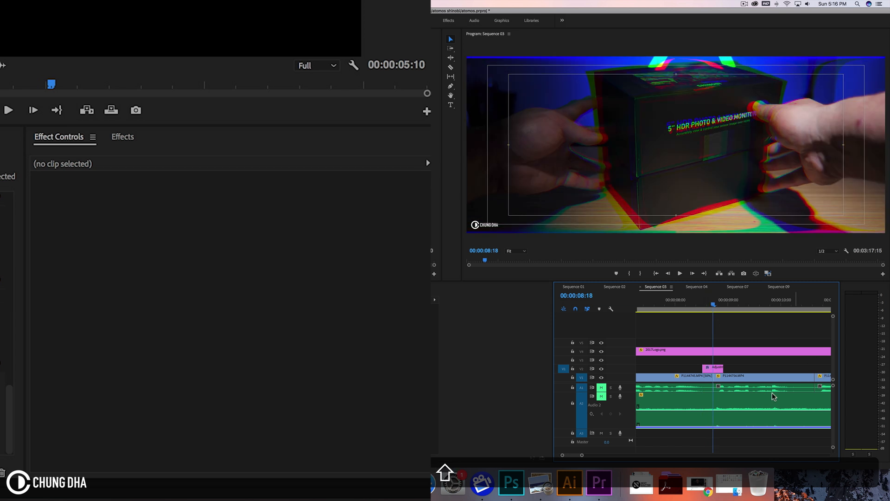
{"action": "left_click", "coordinate": [716, 366]}
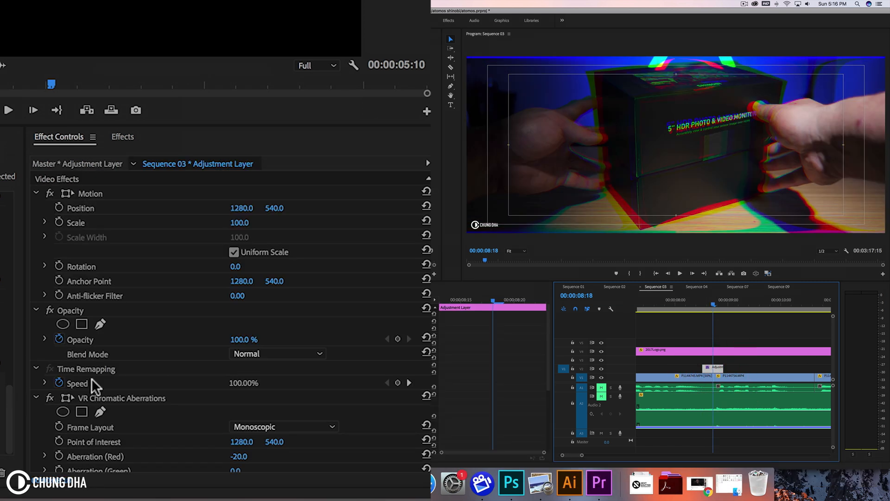
{"action": "scroll", "scroll_direction": "down", "scroll_amount": 3}
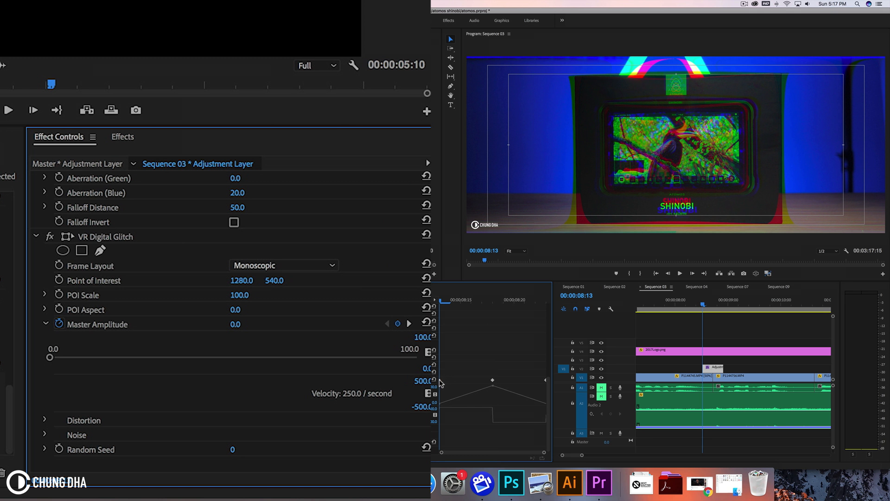
Switch the amplitude keyframes to Bezier and steepen the velocity curve around the peak.
{"action": "right_click", "coordinate": [492, 380]}
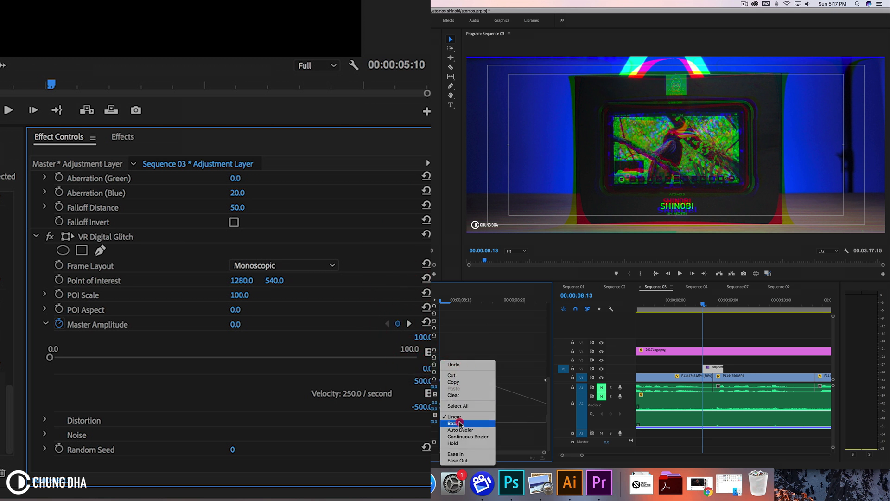
{"action": "left_click", "coordinate": [453, 423]}
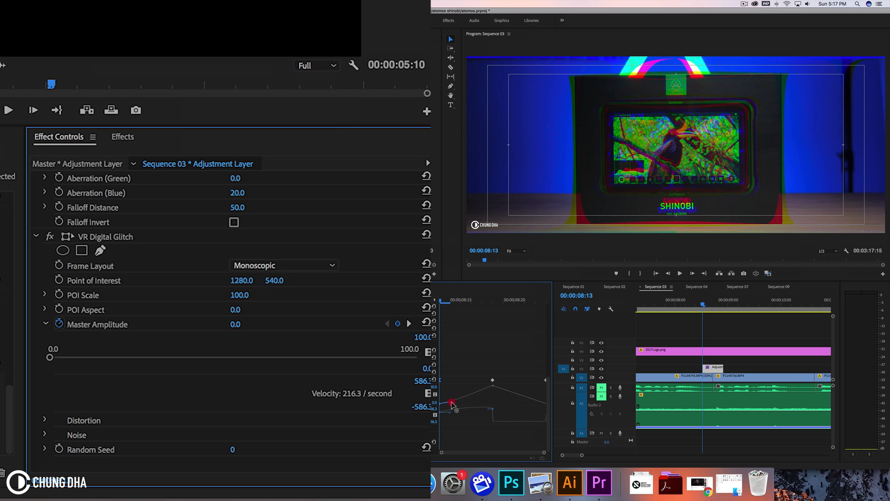
{"action": "left_click_drag", "start_coordinate": [452, 403], "coordinate": [476, 405]}
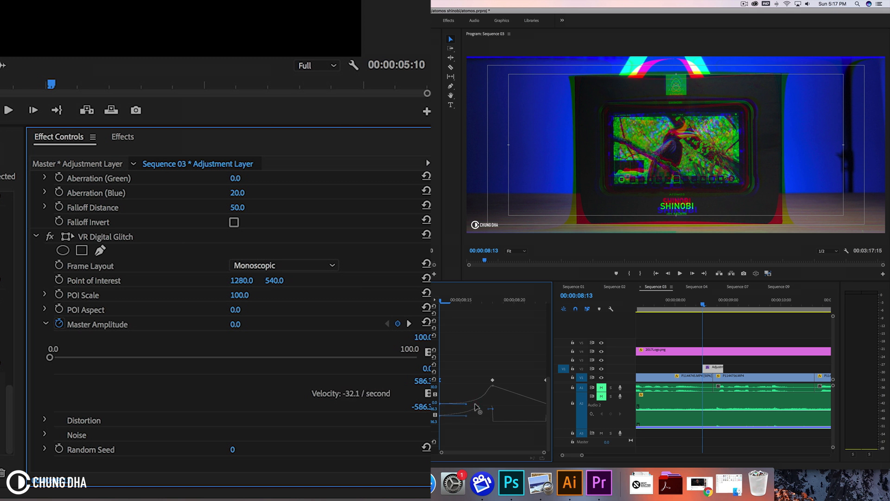
{"action": "left_click_drag", "start_coordinate": [480, 409], "coordinate": [547, 380]}
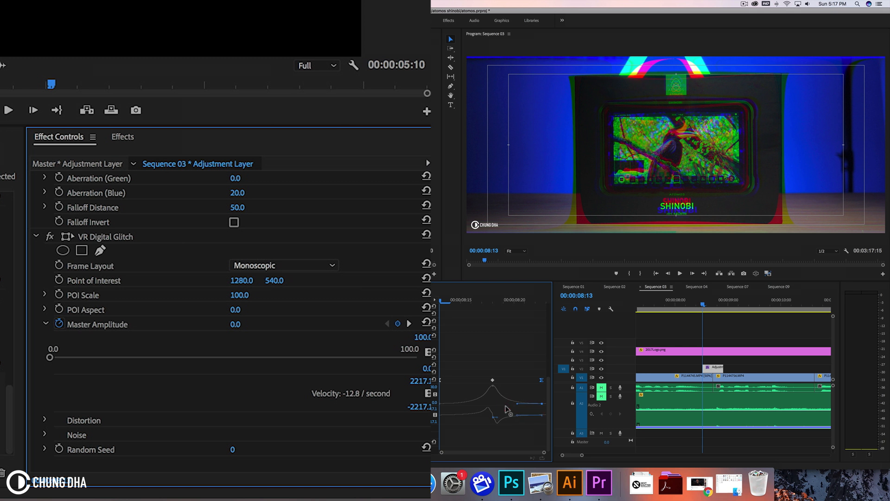
{"action": "left_click_drag", "start_coordinate": [505, 408], "coordinate": [516, 407]}
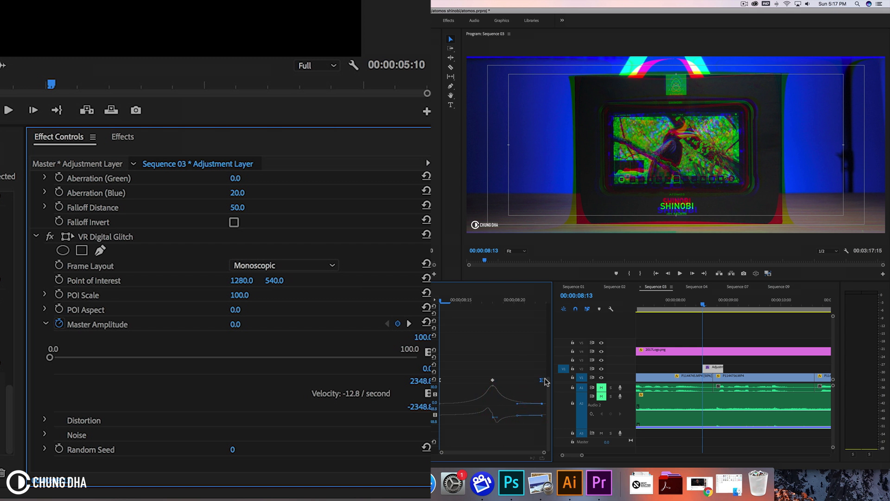
{"action": "left_click", "coordinate": [683, 305]}
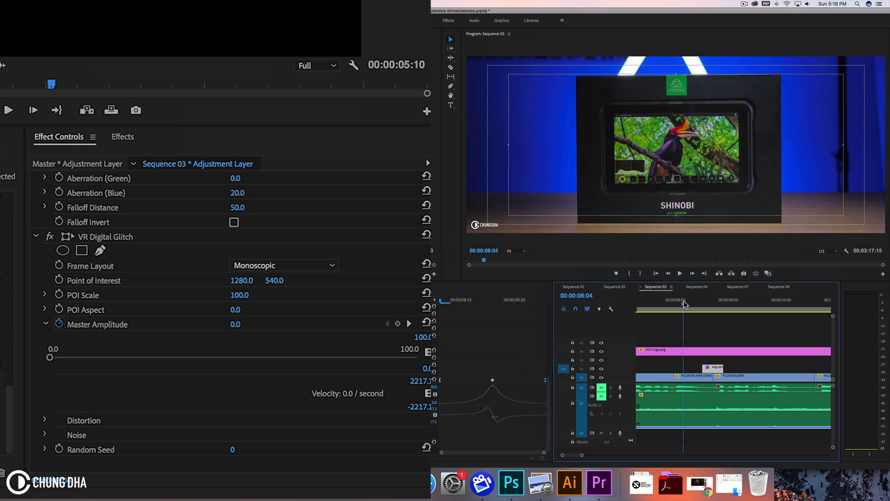
{"action": "left_click", "coordinate": [695, 303]}
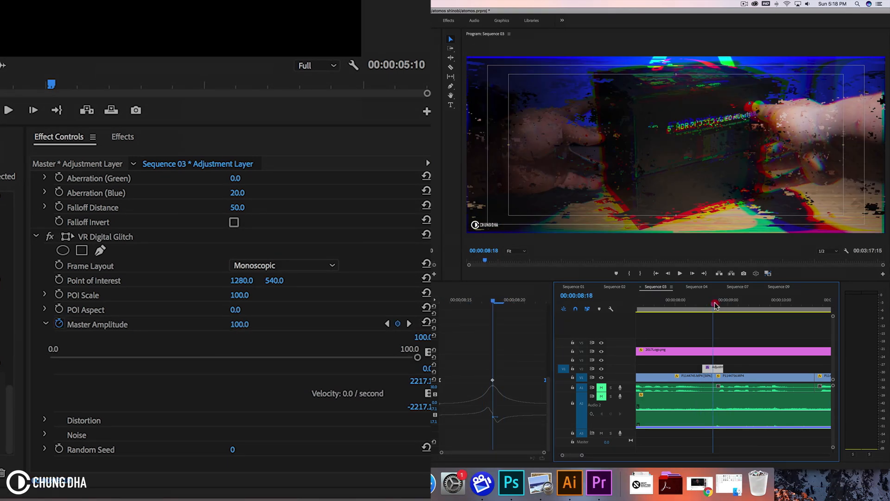
{"action": "left_click_drag", "start_coordinate": [418, 357], "coordinate": [106, 357]}
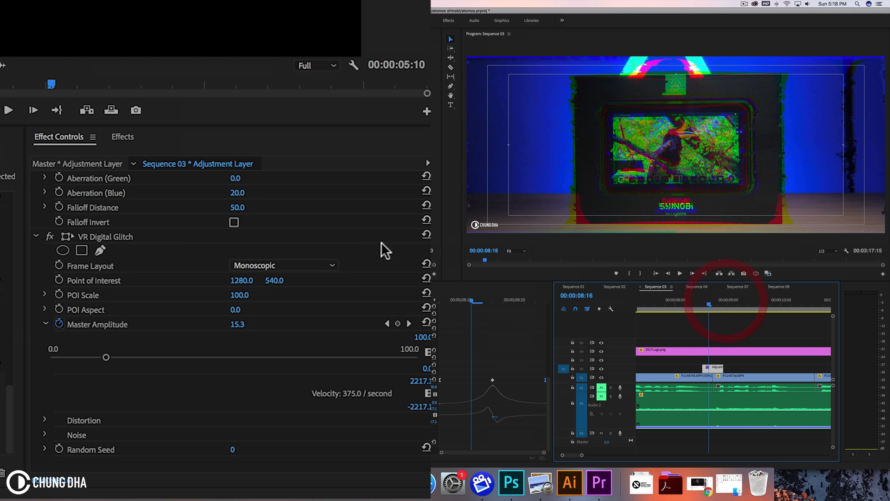